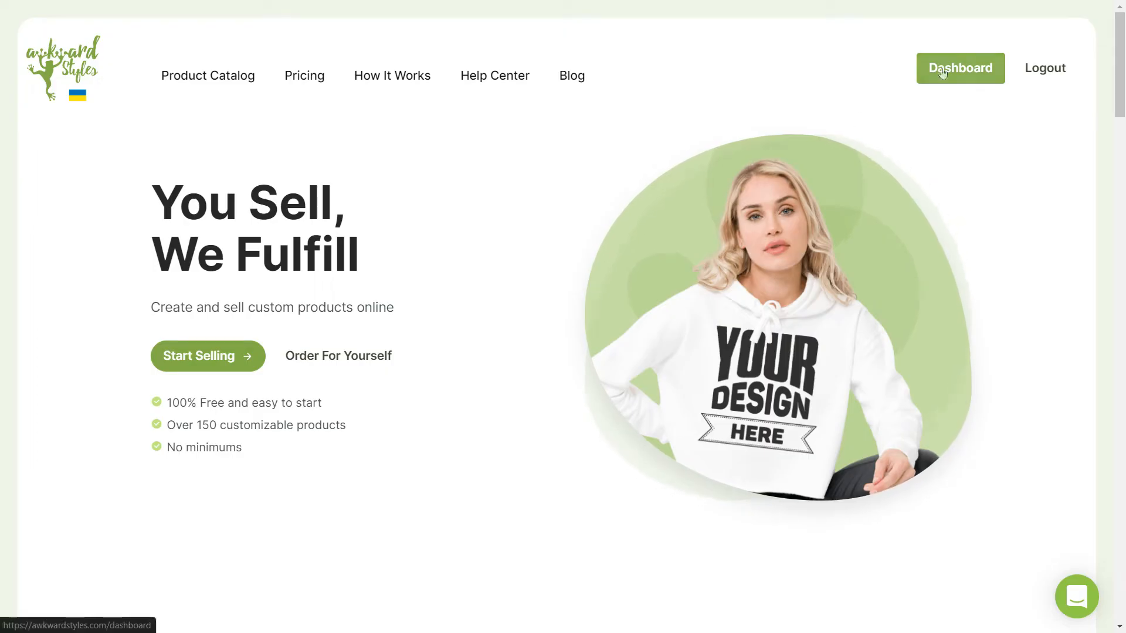
- Open the Awkward Styles seller dashboard from the public home page
click(959, 68)
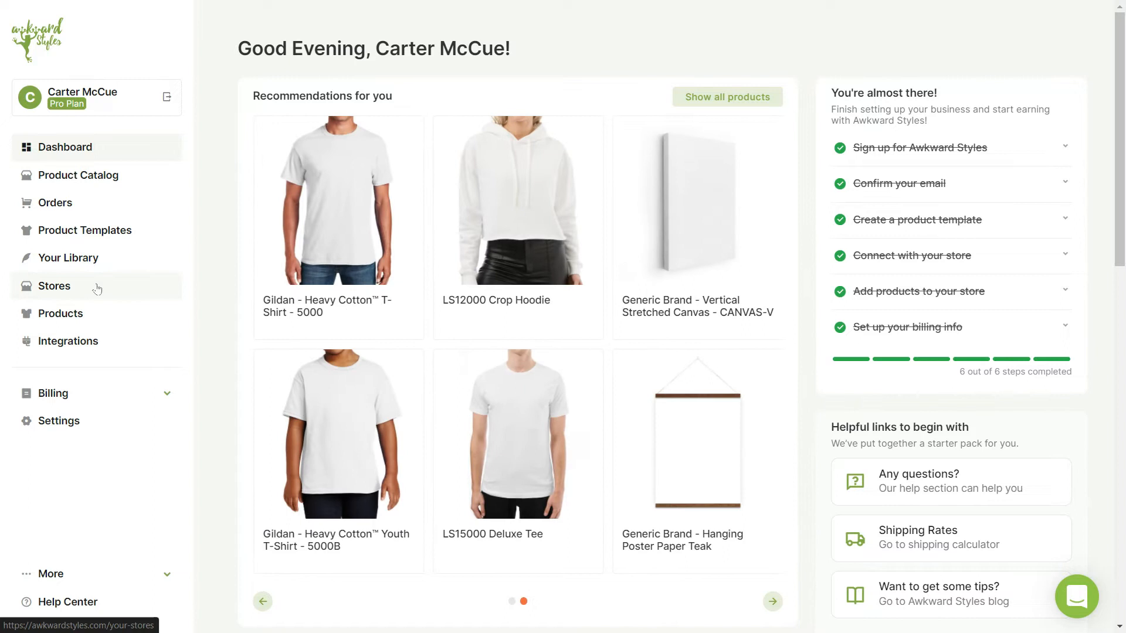
- Show the Stores page listing test-store-97d5 on Shopify and My-Store on WooCommerce
click(53, 286)
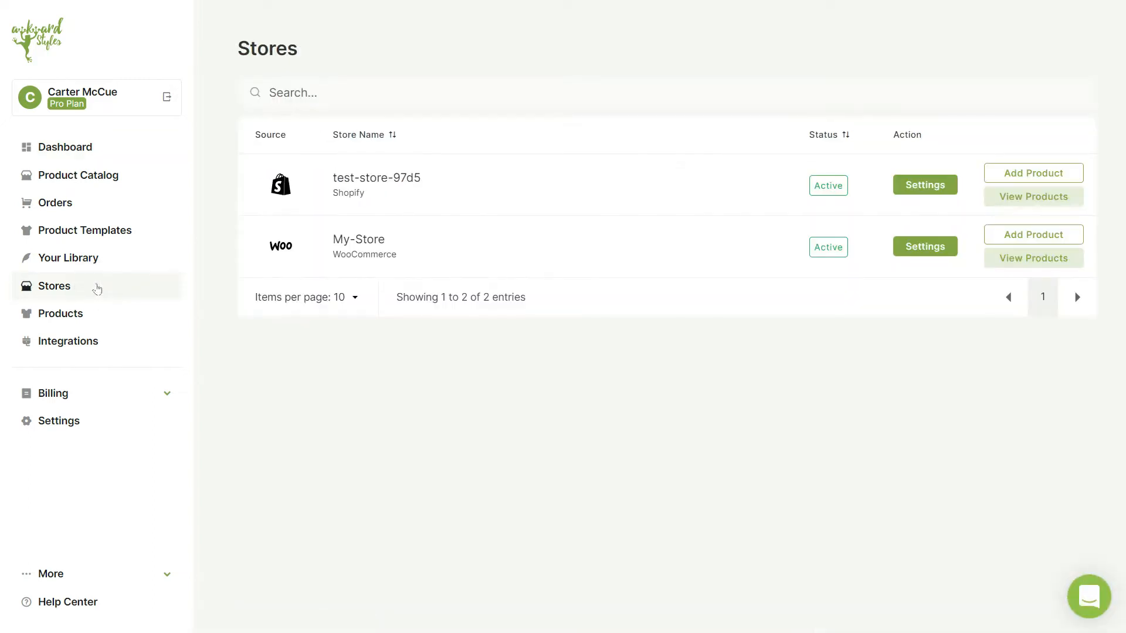
mouse_move(297, 193)
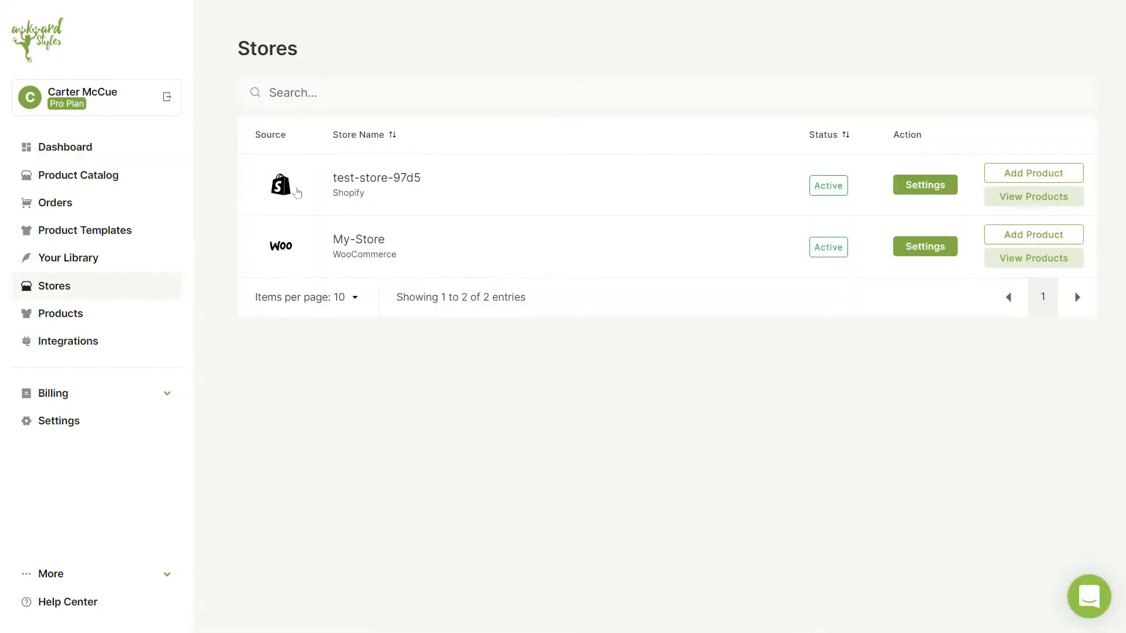
mouse_move(294, 256)
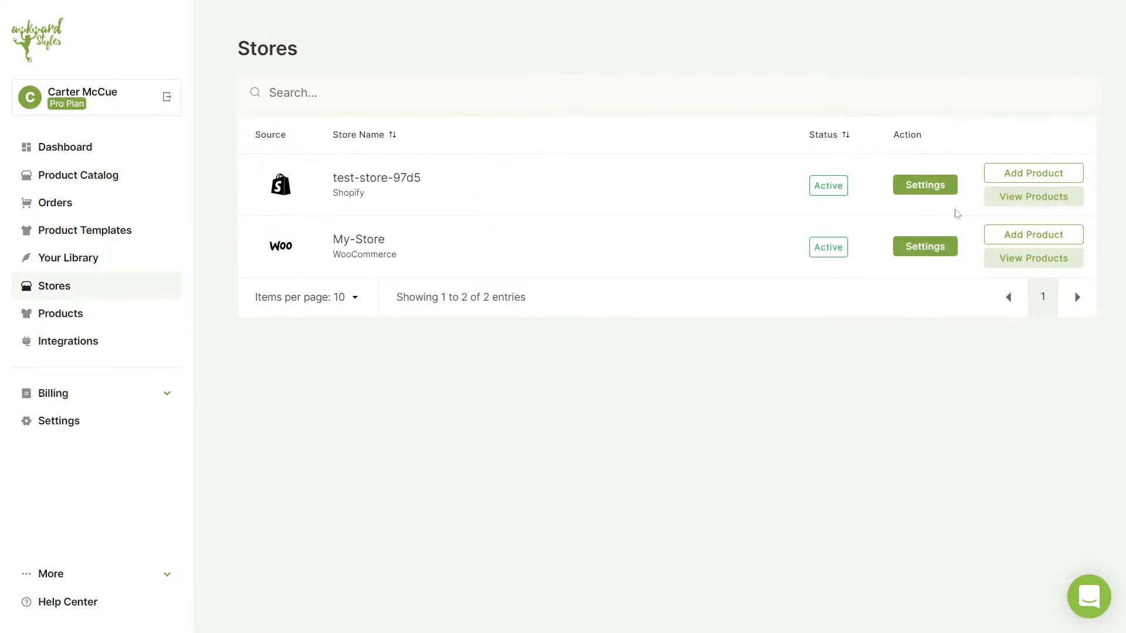
click(77, 174)
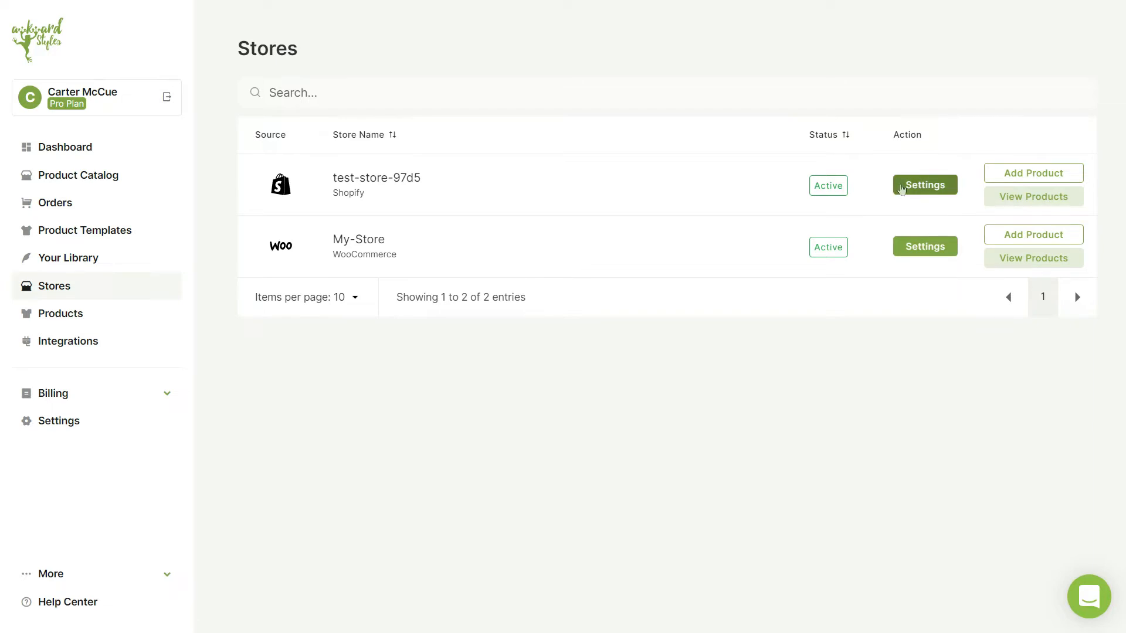
- Rename the Shopify store test-store-97d5 to 'my shopify store' and save it
click(924, 185)
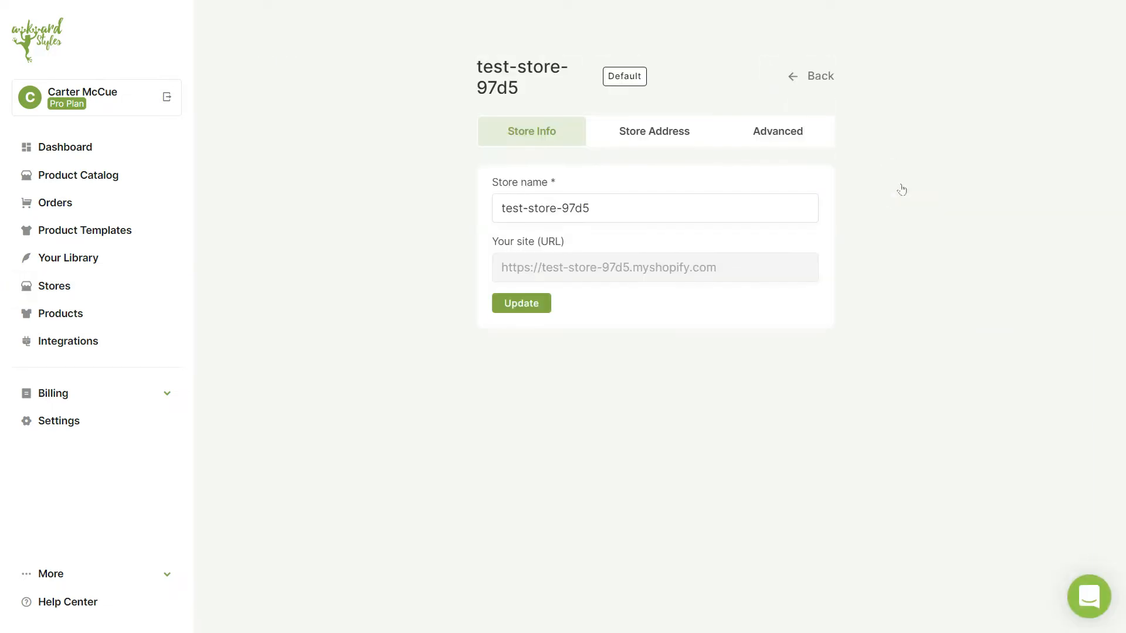
triple_click(545, 208)
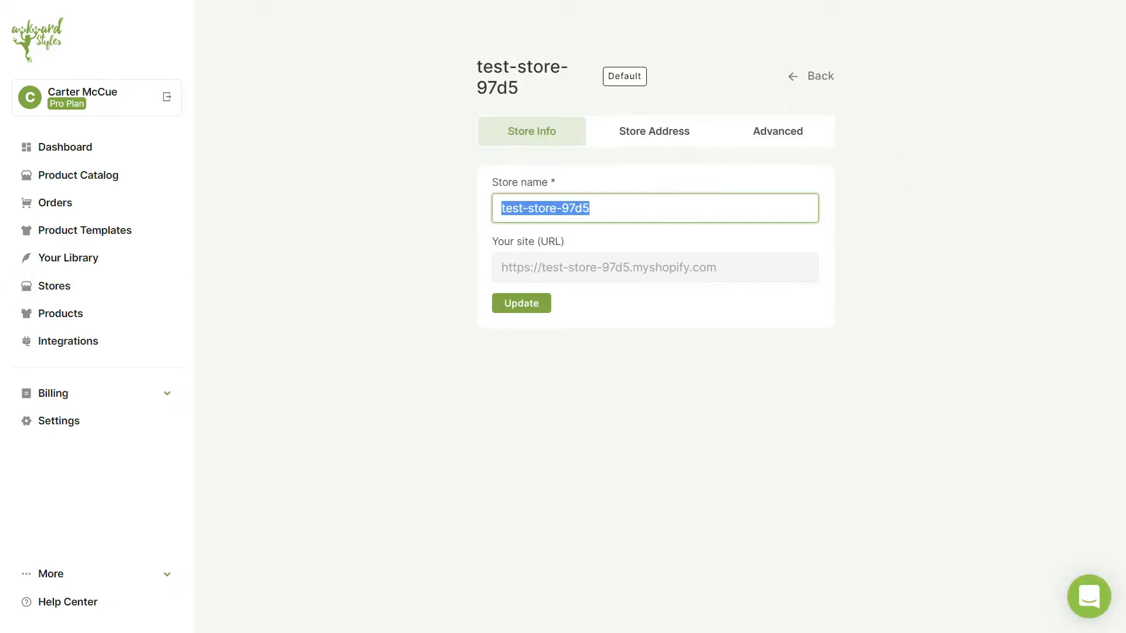
text(my sho)
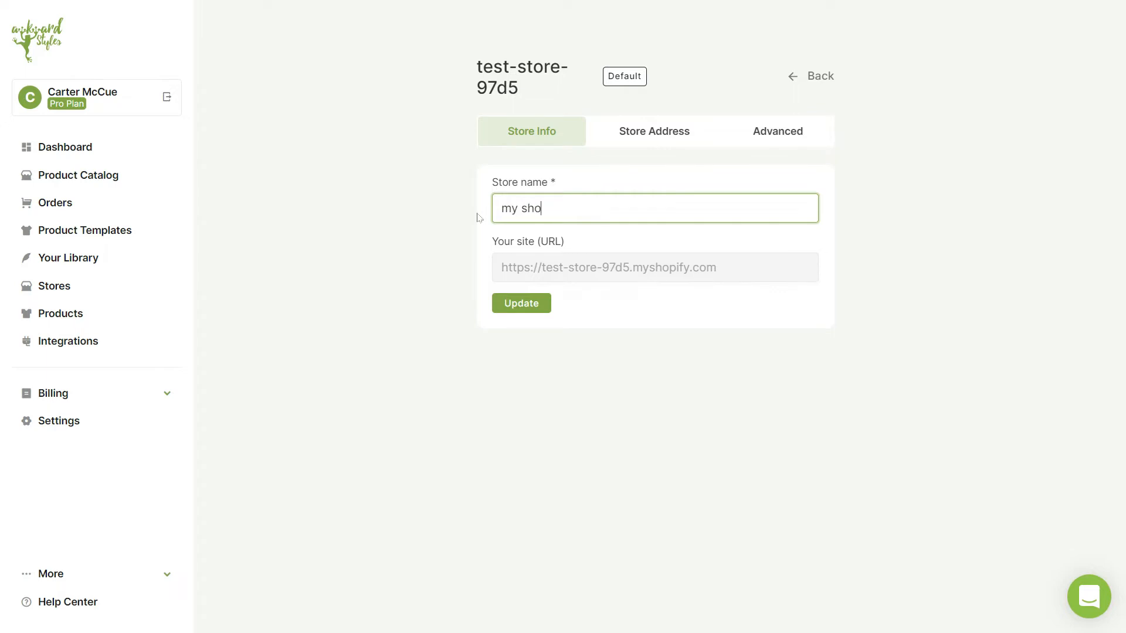
text(pify store)
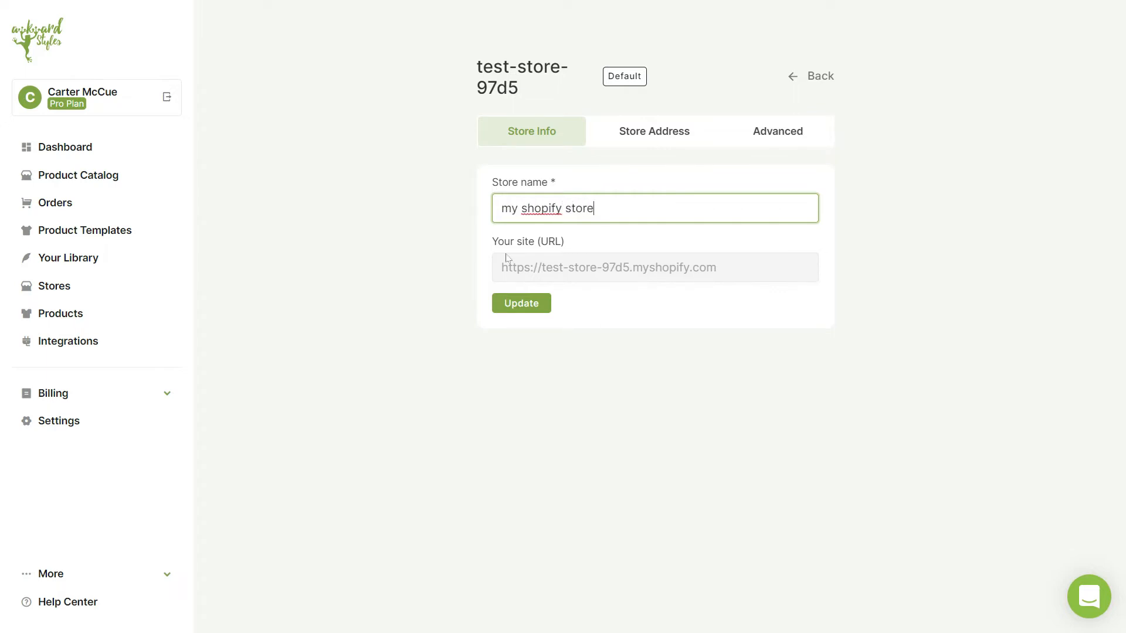
click(522, 303)
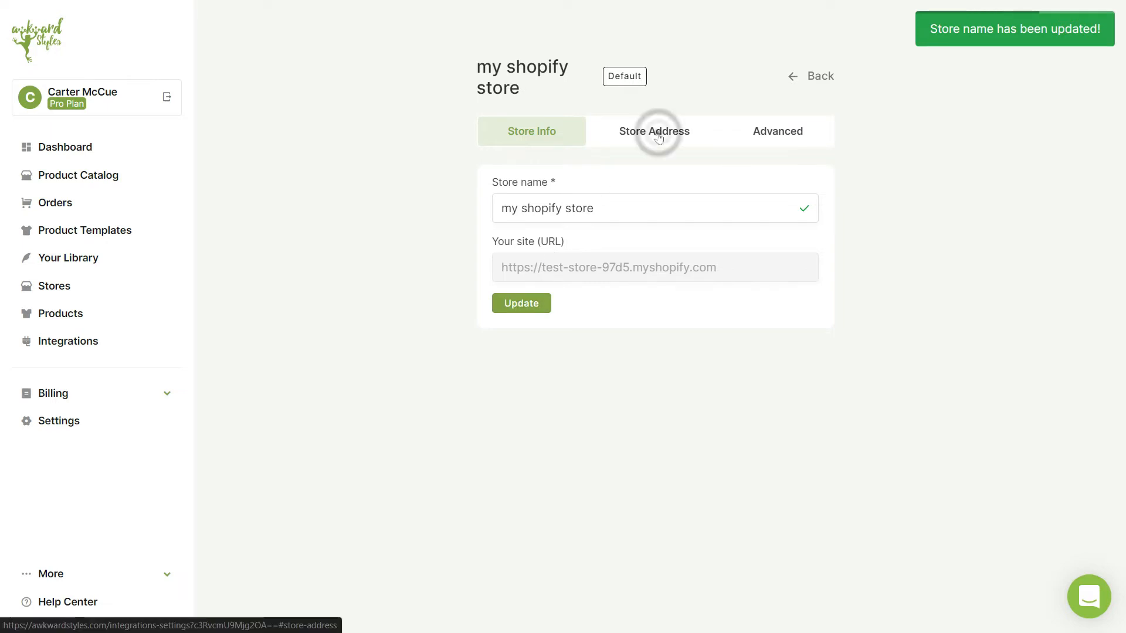
- Switch the store address to custom and back to default, then view Advanced settings
click(653, 131)
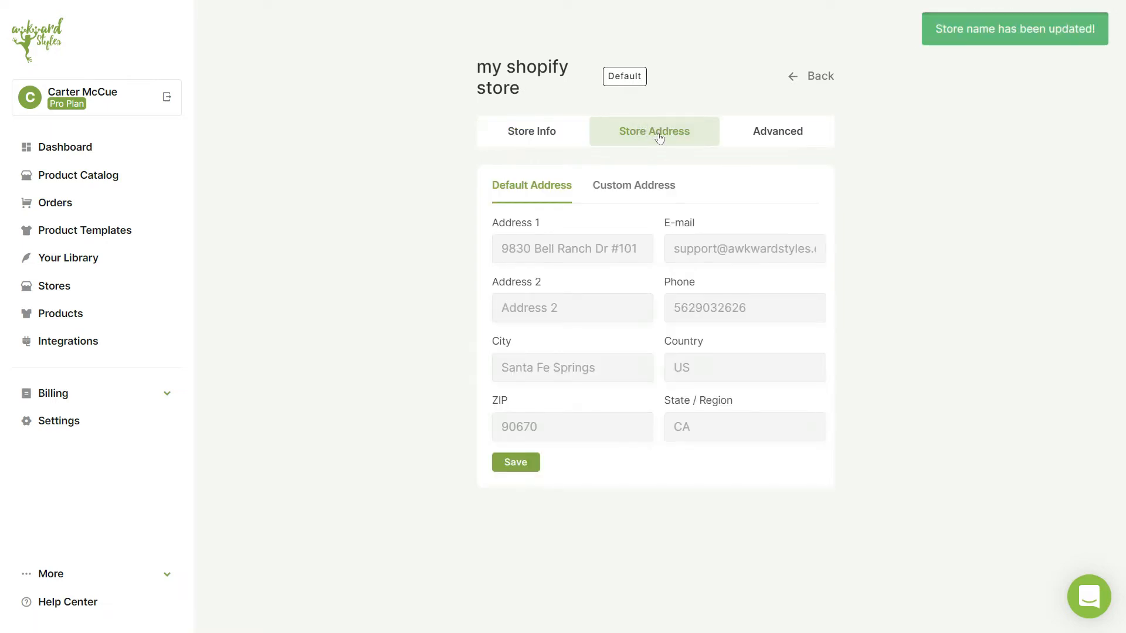
click(633, 185)
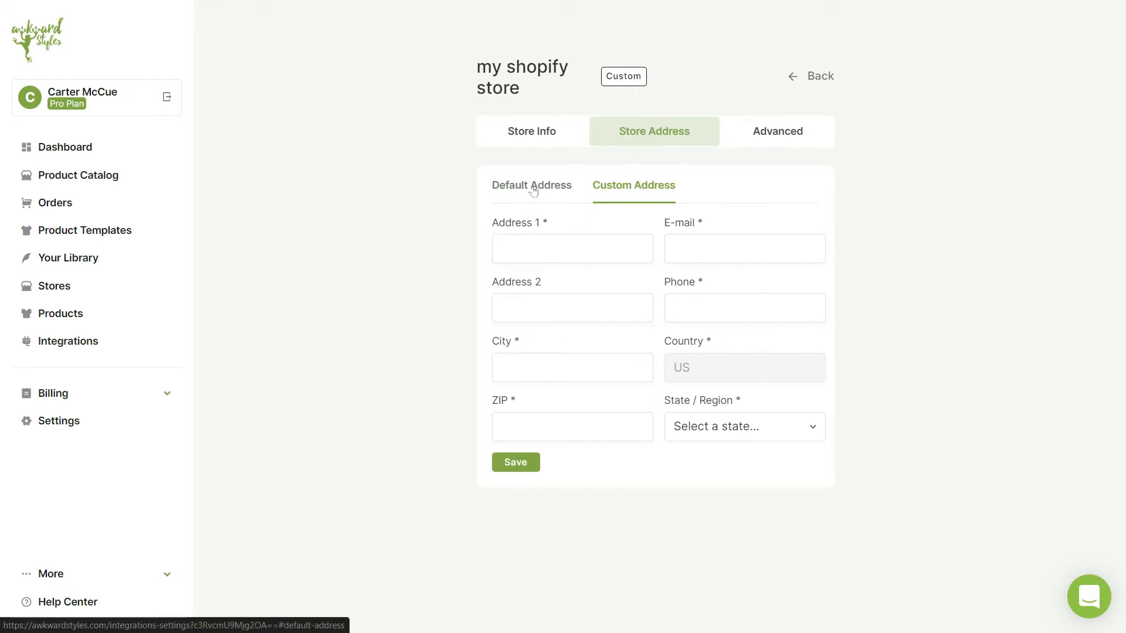
click(532, 186)
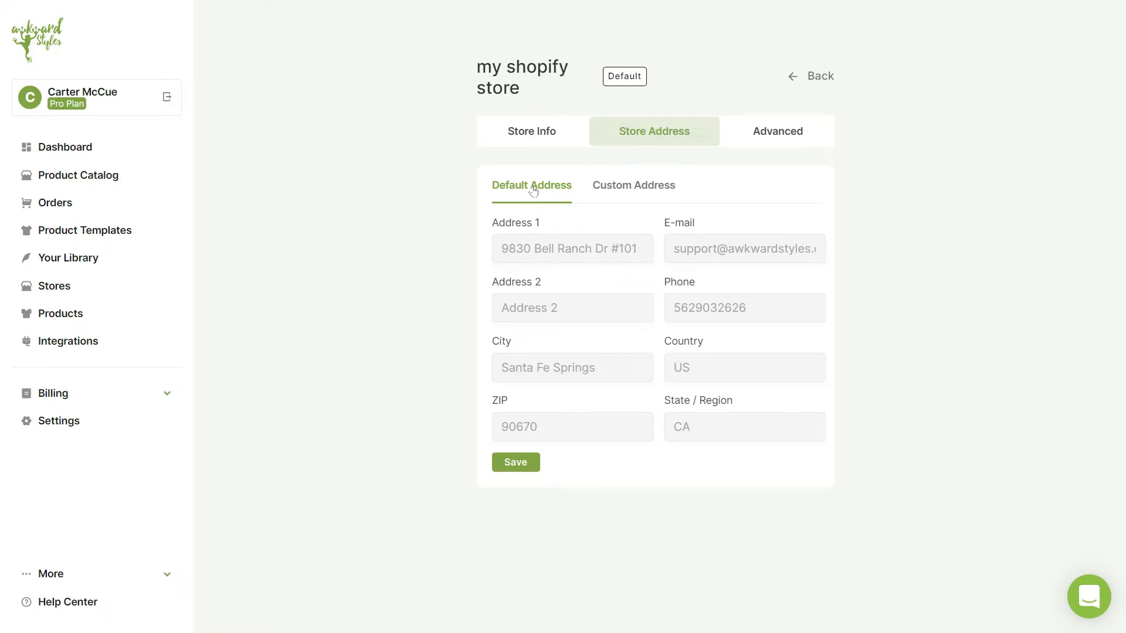
click(777, 131)
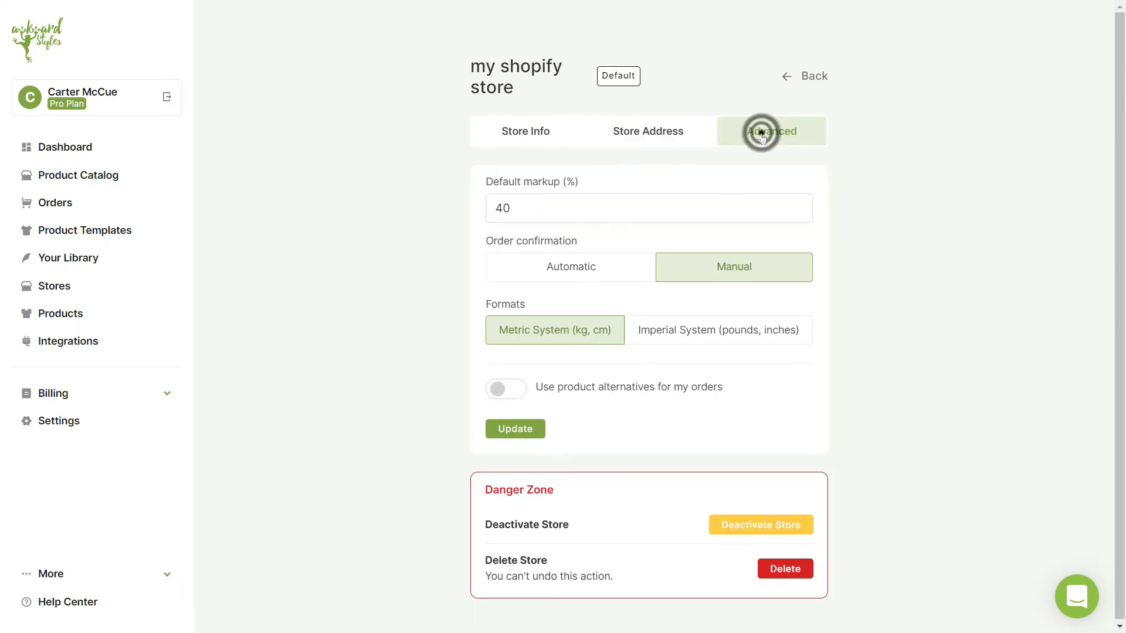
- Save 45% markup, automatic confirmation, imperial units and product alternatives, then return to Stores
click(771, 130)
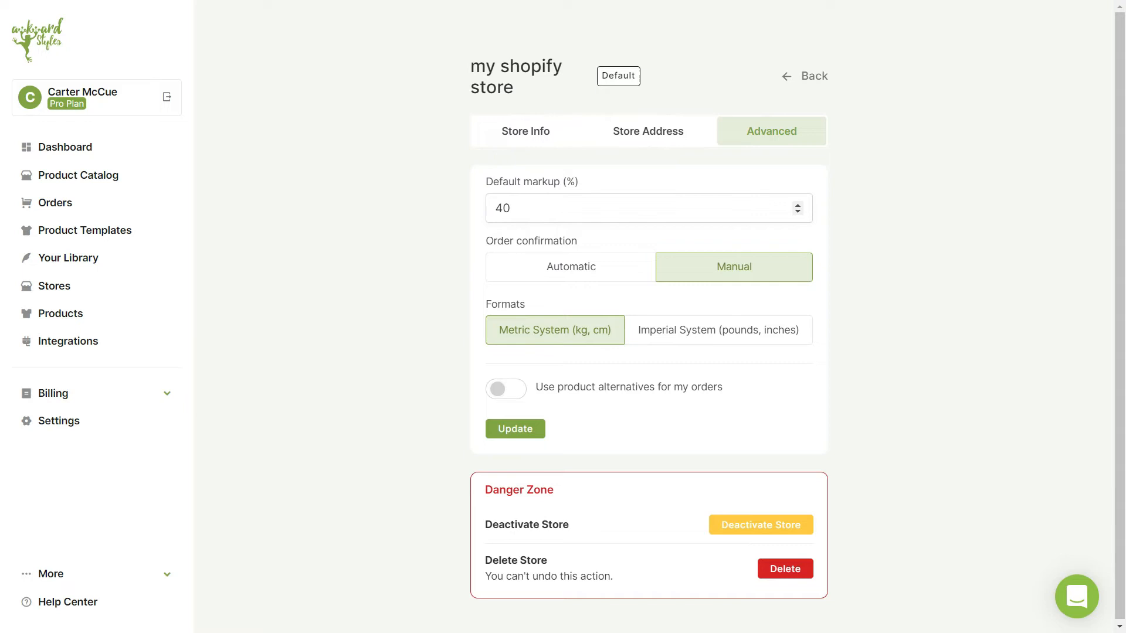
text(45)
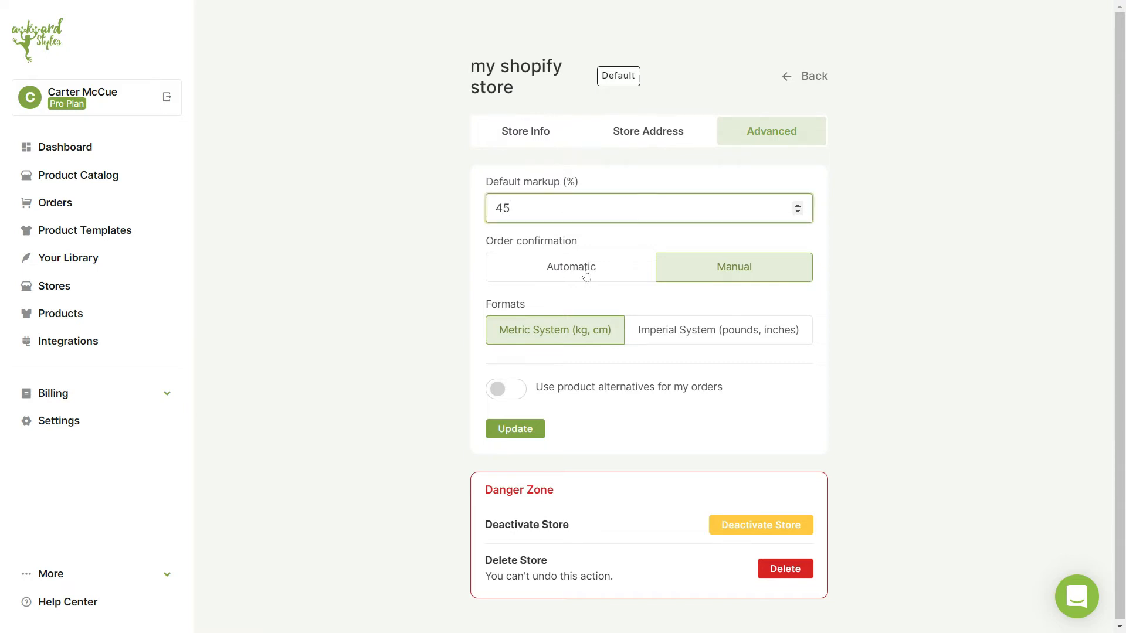
click(570, 266)
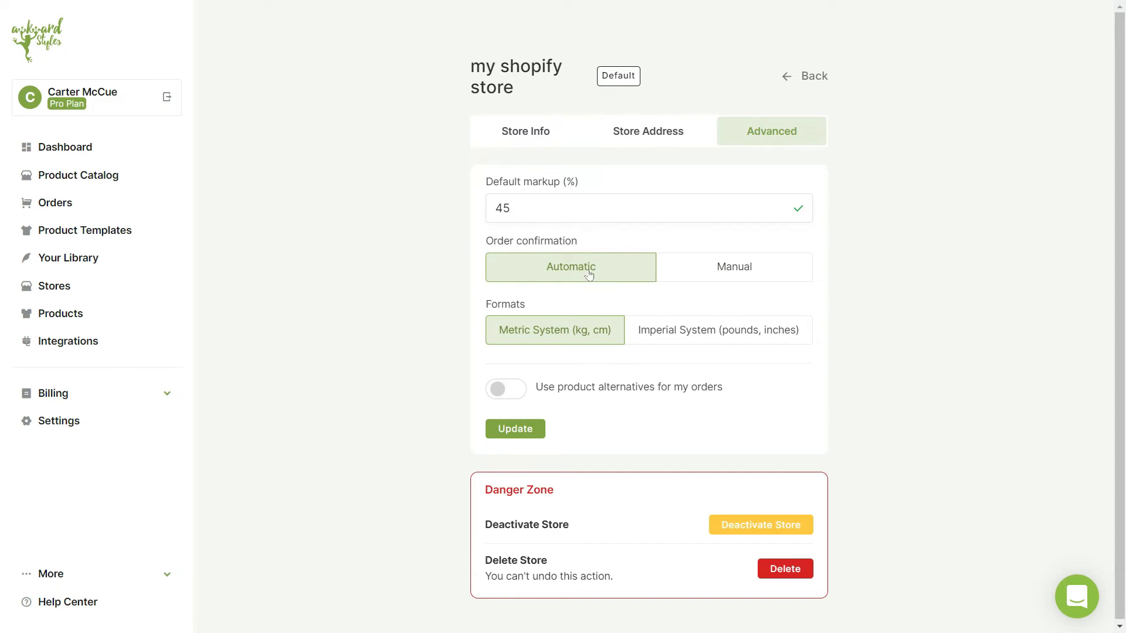
mouse_move(670, 324)
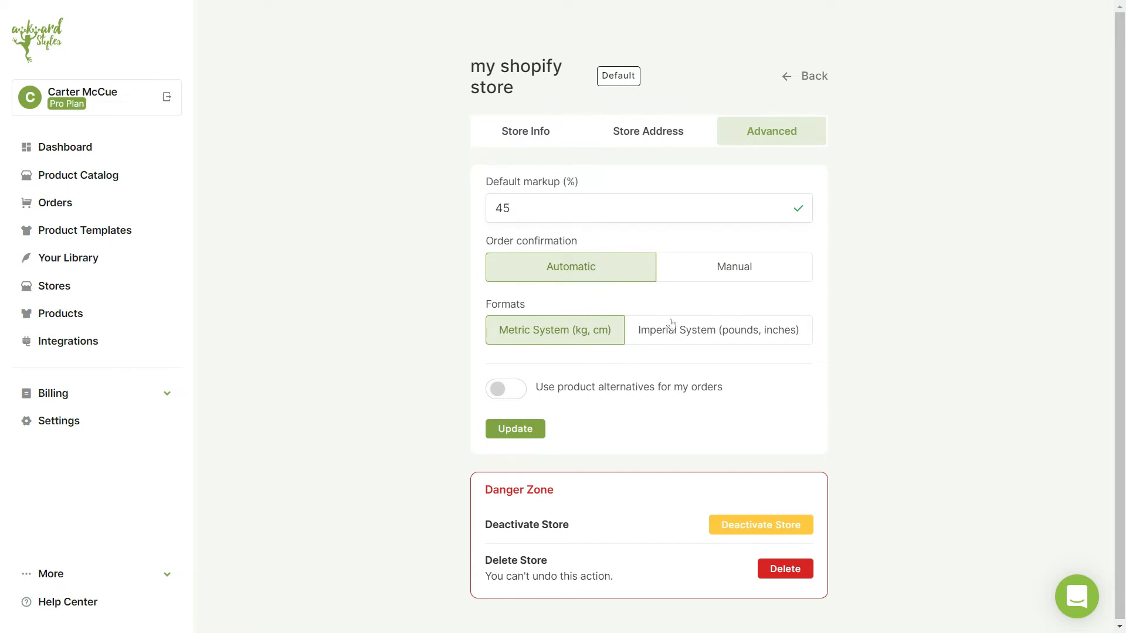
click(718, 330)
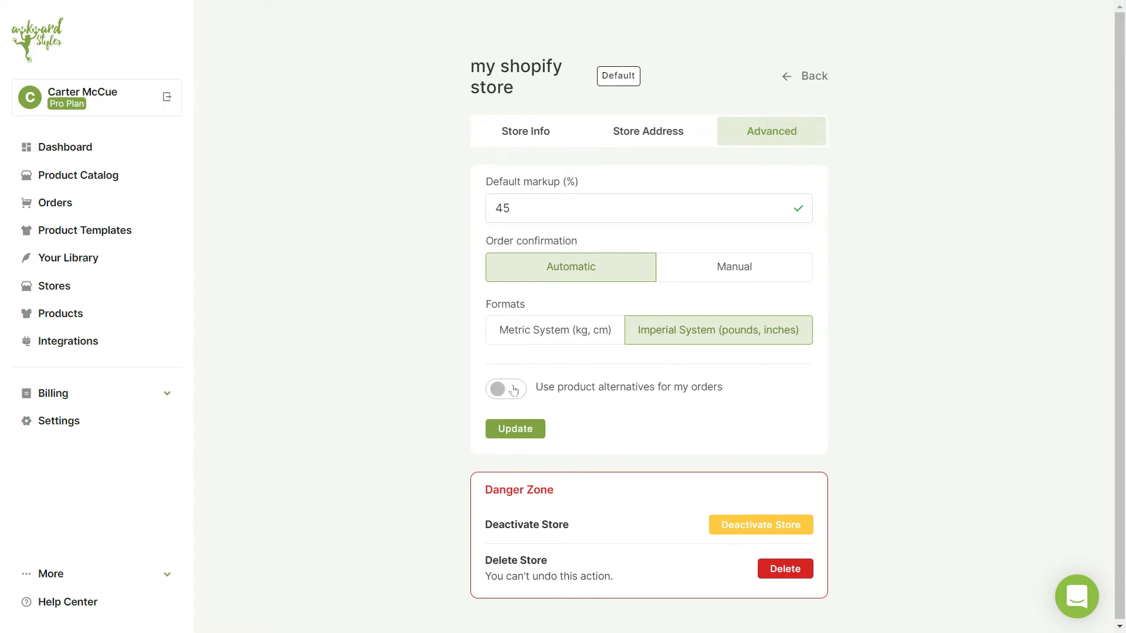
click(506, 388)
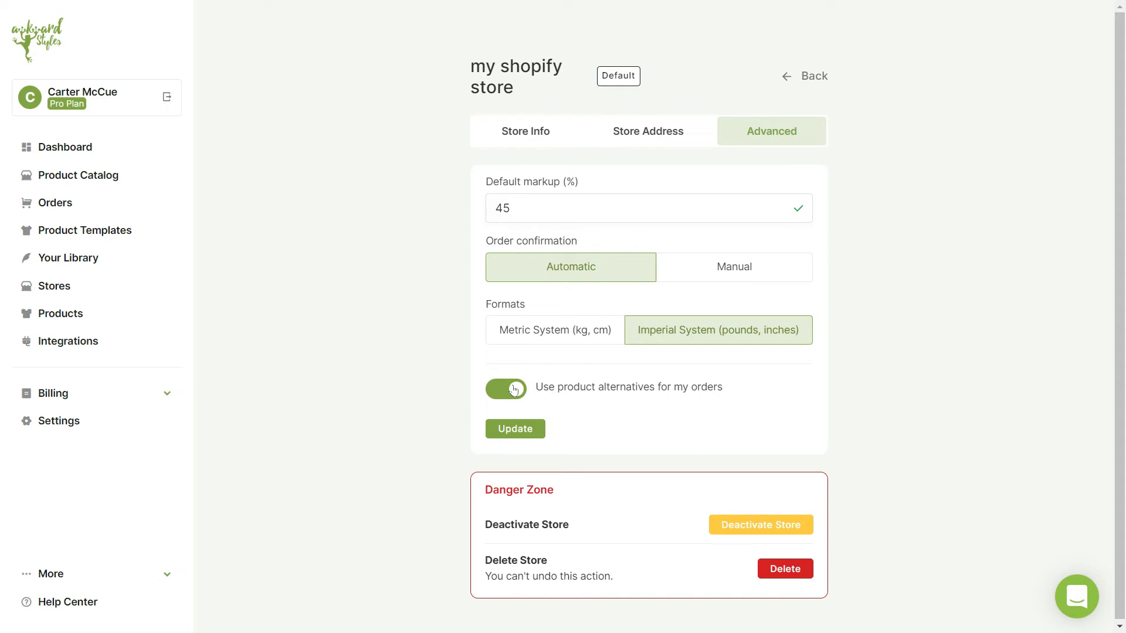
click(515, 428)
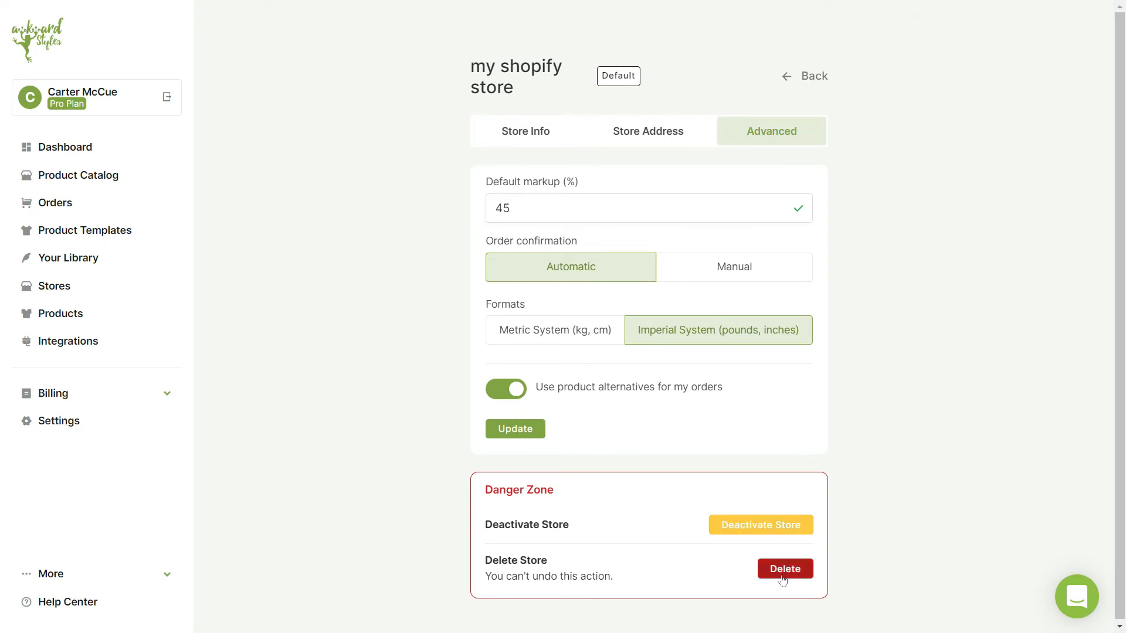
mouse_move(806, 83)
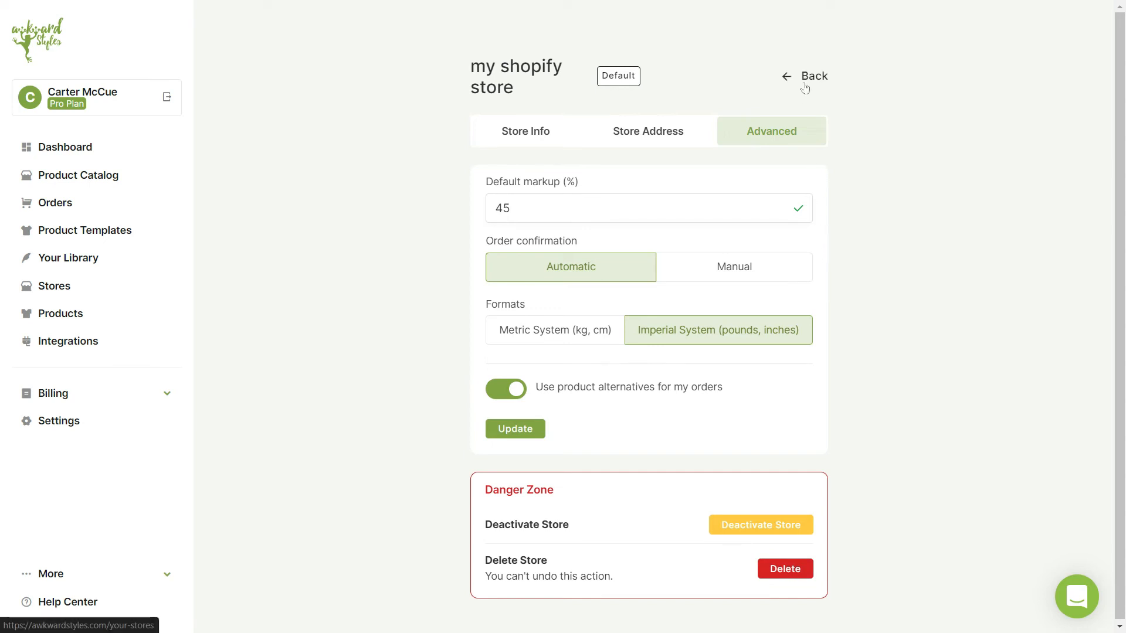
click(803, 76)
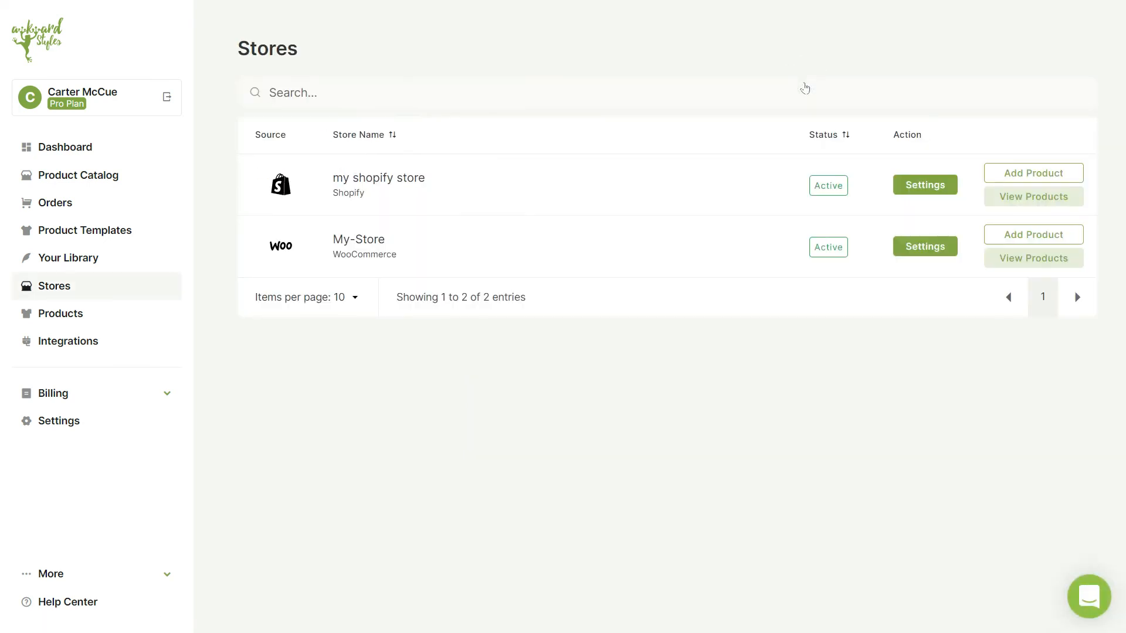
mouse_move(698, 271)
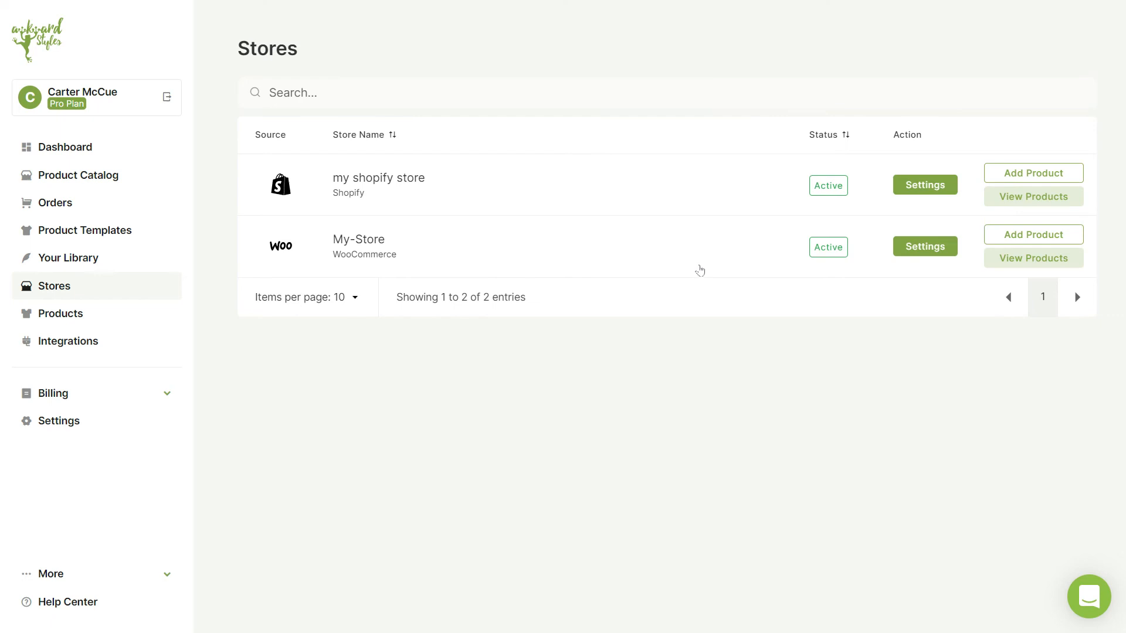
mouse_move(700, 271)
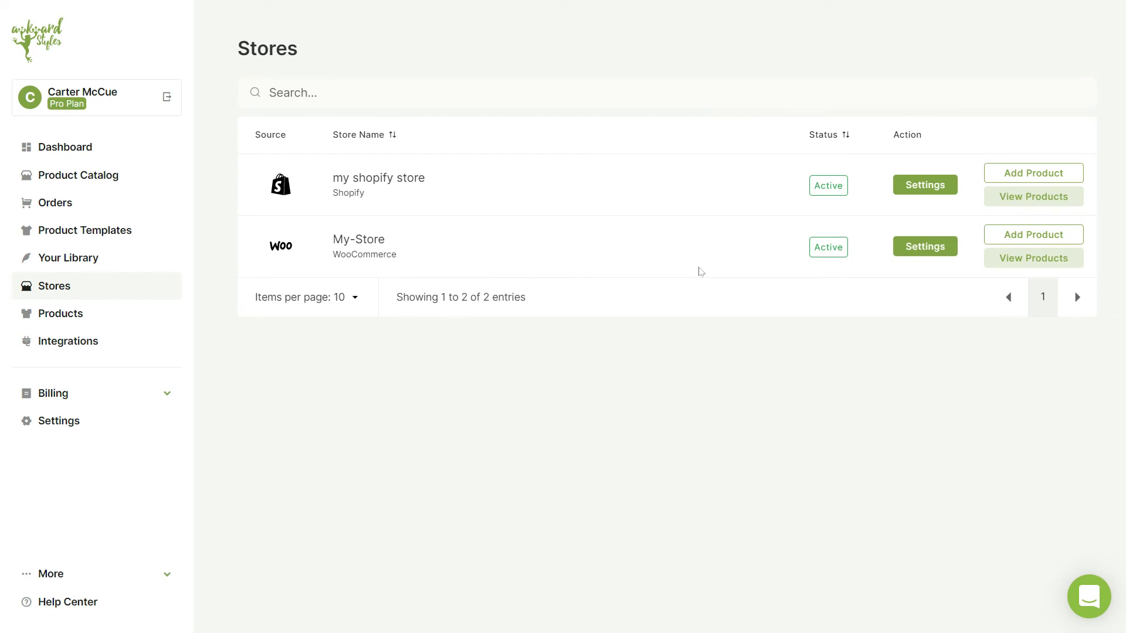